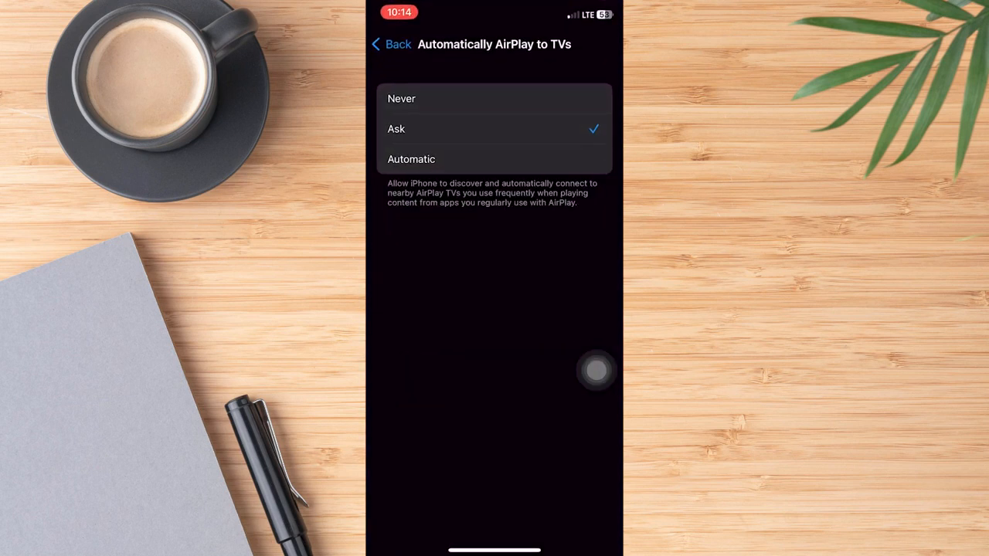
- Back out of Automatically AirPlay to TVs to the top of the main Settings list
{"action": "left_click", "coordinate": [390, 44]}
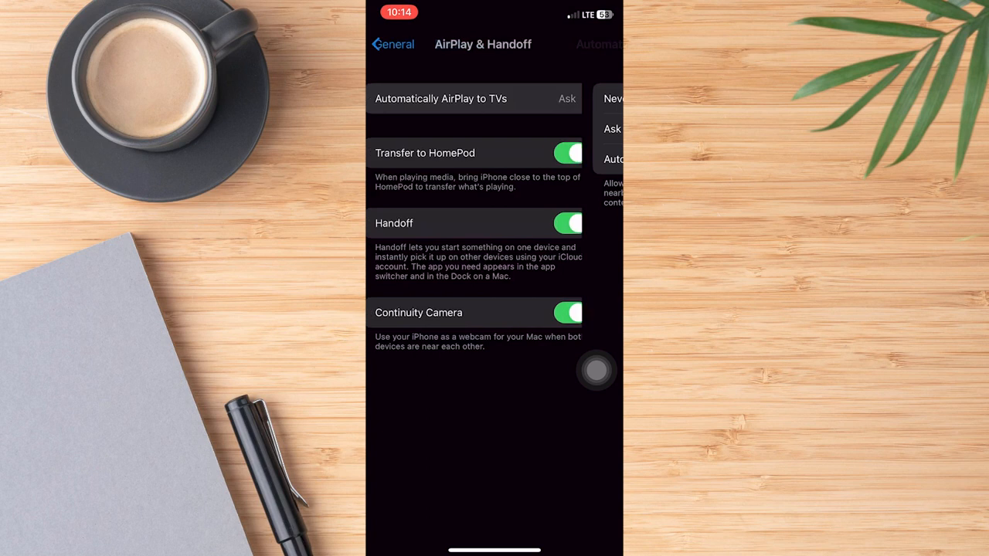
{"action": "left_click", "coordinate": [391, 45]}
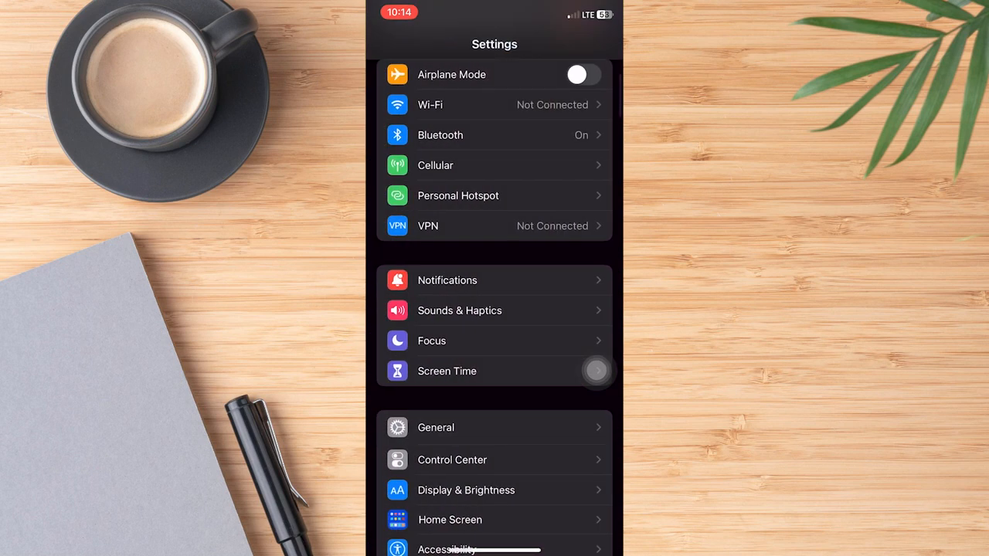
{"action": "scroll", "scroll_direction": "down", "scroll_amount": 3}
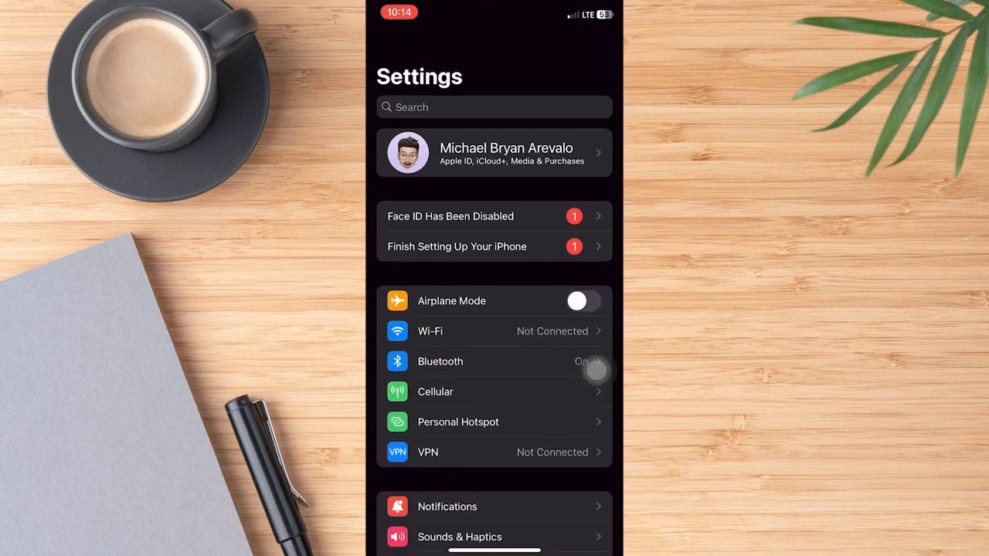
- Open the Apple ID account page and scroll down to its signed-in devices
{"action": "left_click", "coordinate": [494, 152]}
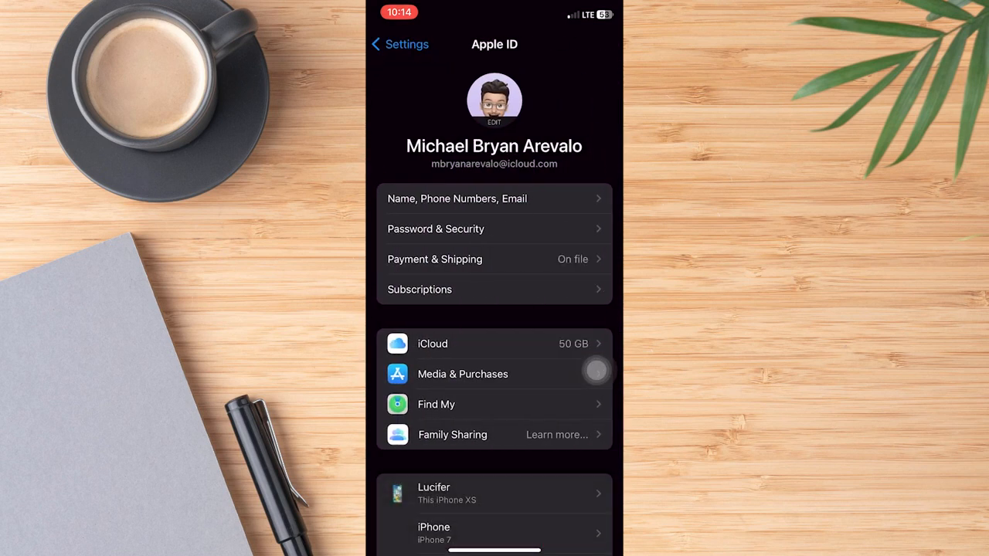
{"action": "scroll", "scroll_direction": "down", "scroll_amount": 3}
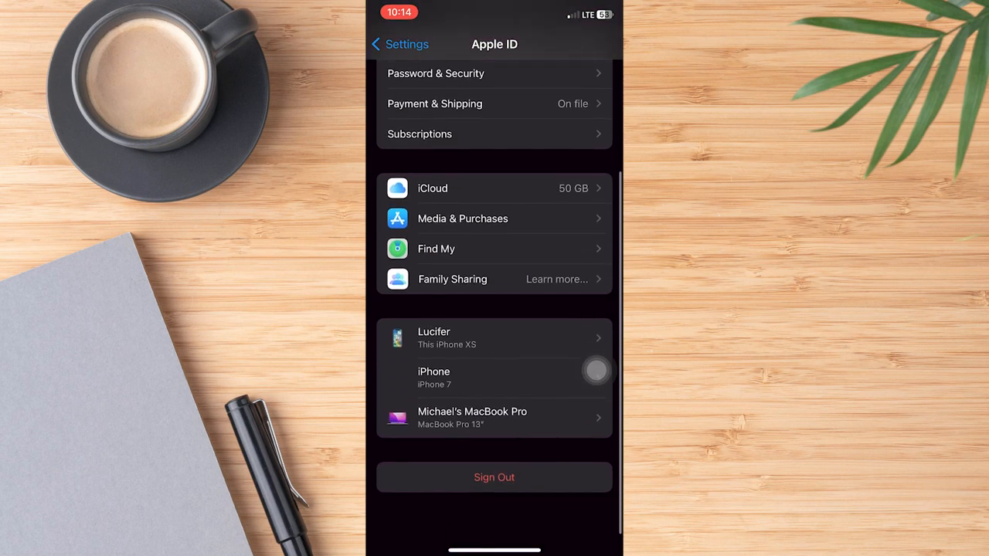
{"action": "scroll", "scroll_direction": "down", "scroll_amount": 3}
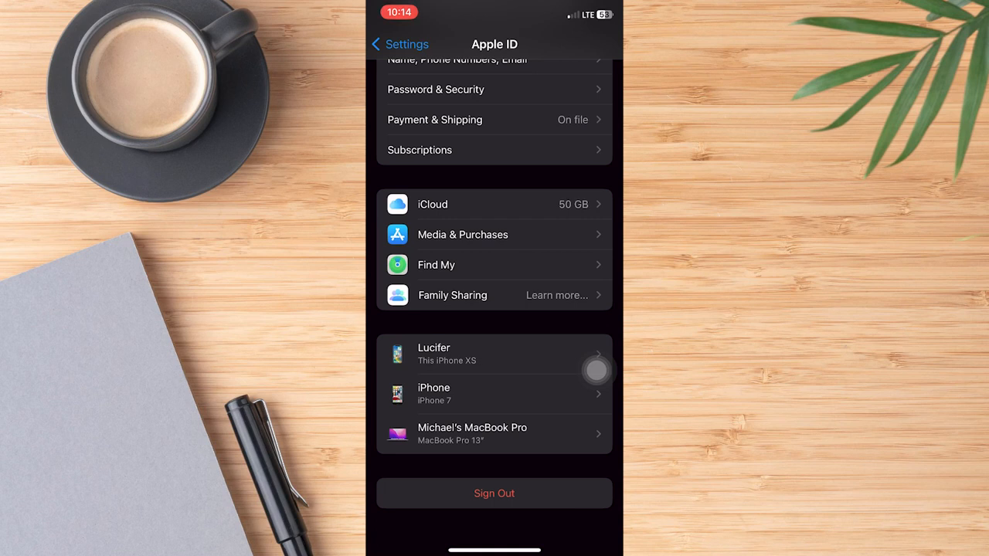
- Return to the main Settings list and open Screen Time's daily usage overview
{"action": "left_click", "coordinate": [401, 44]}
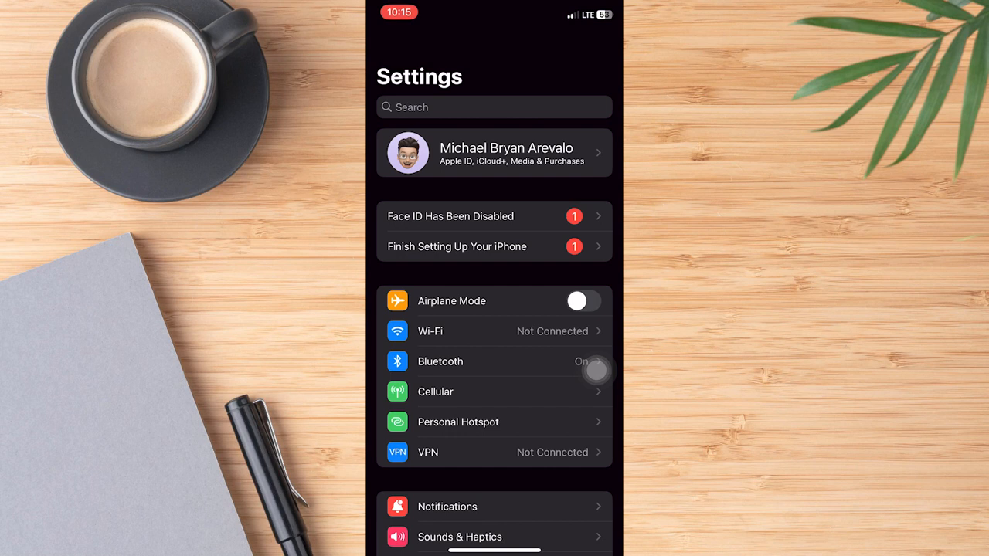
{"action": "scroll", "scroll_direction": "down", "scroll_amount": 3}
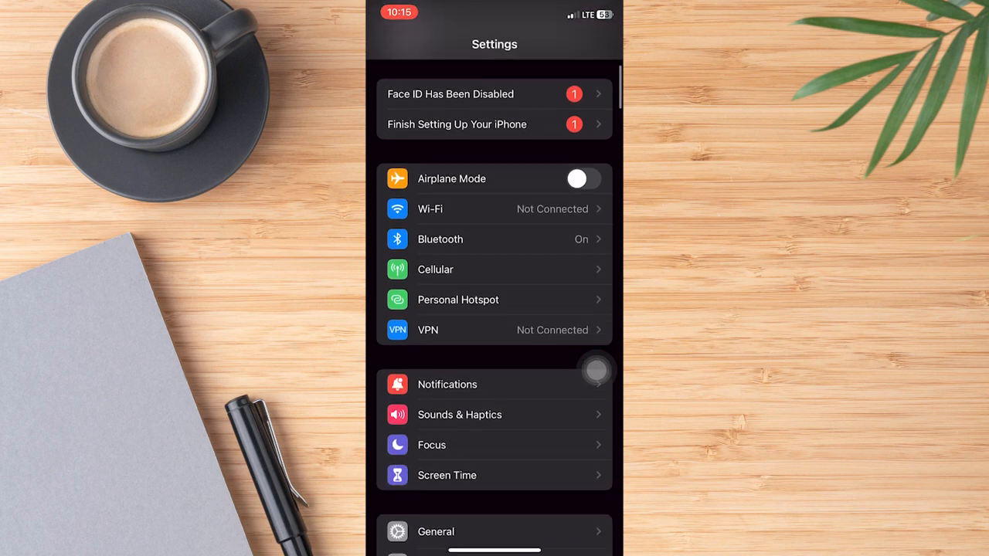
{"action": "left_click", "coordinate": [446, 475]}
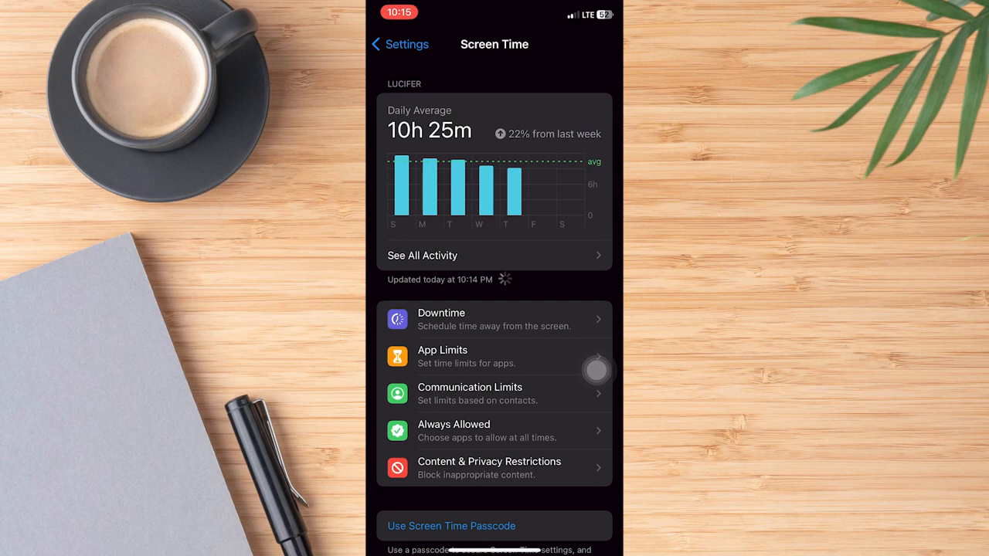
- Open App Limits and tap Add Limit to bring up Choose Apps
{"action": "left_click", "coordinate": [494, 356]}
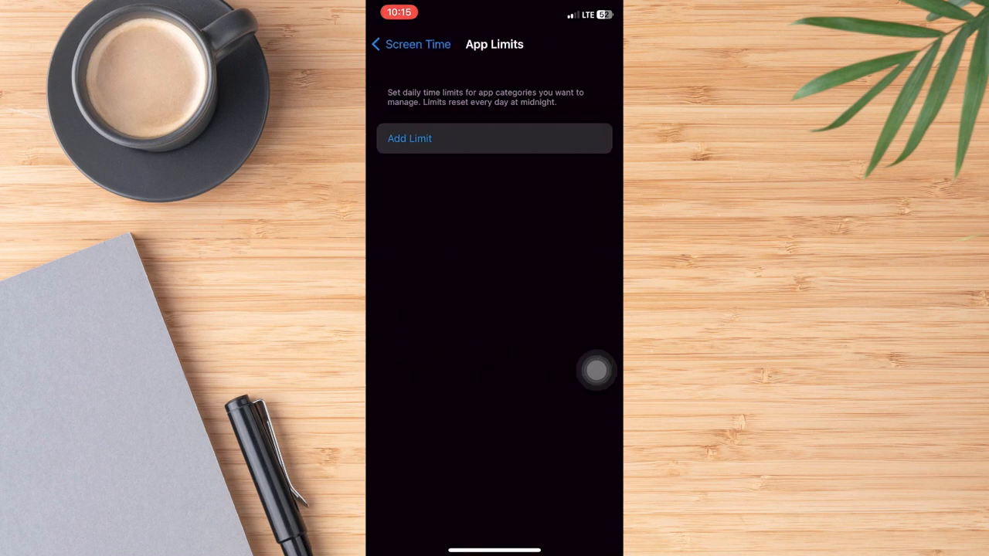
{"action": "left_click", "coordinate": [409, 139]}
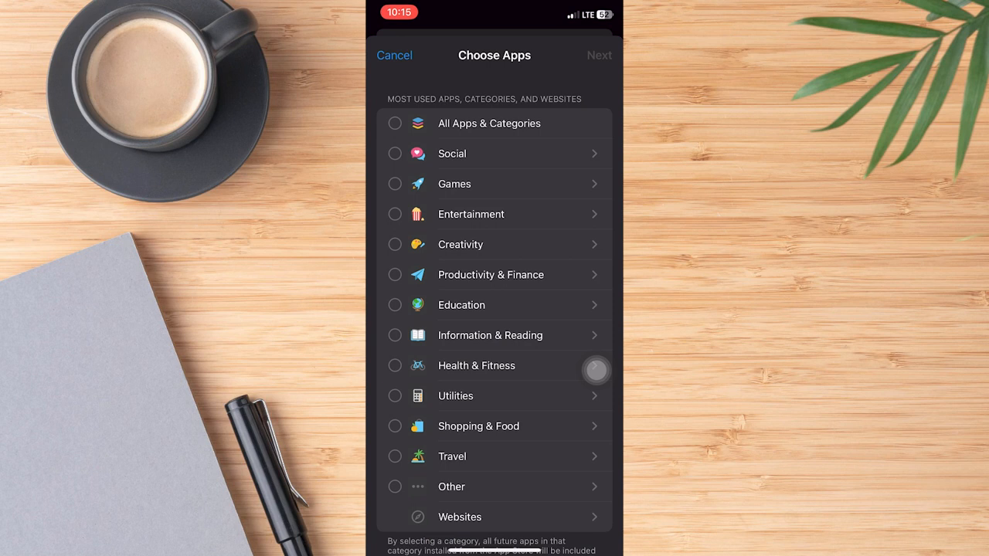
- Search 'App' in Choose Apps and tick All Apps & Categories for the limit
{"action": "scroll", "scroll_direction": "down", "scroll_amount": 3}
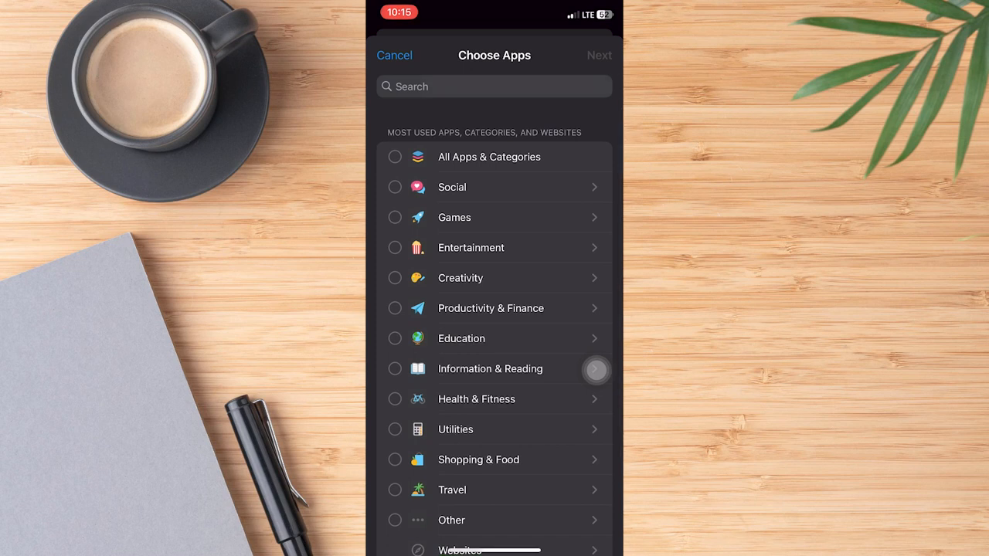
{"action": "type", "text": "App"}
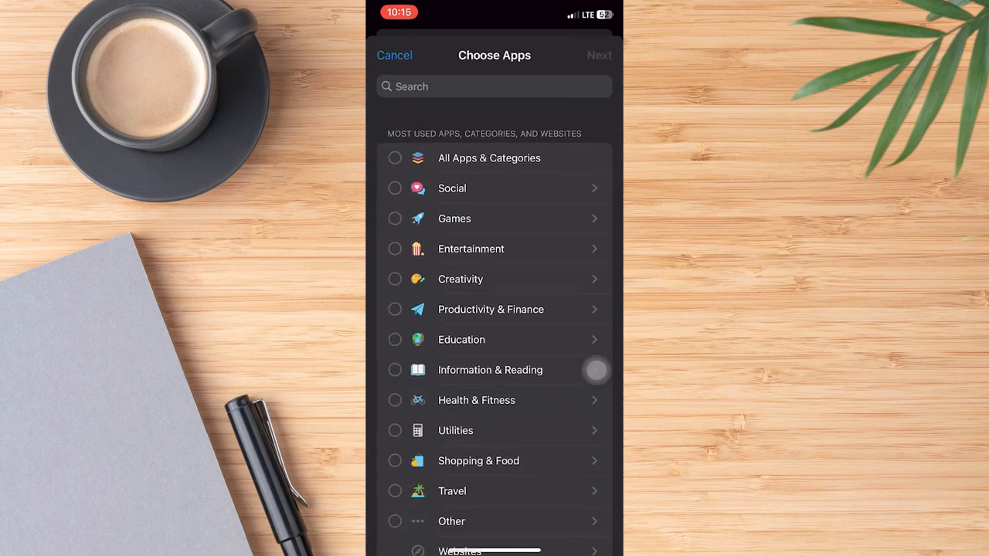
{"action": "left_click", "coordinate": [394, 157]}
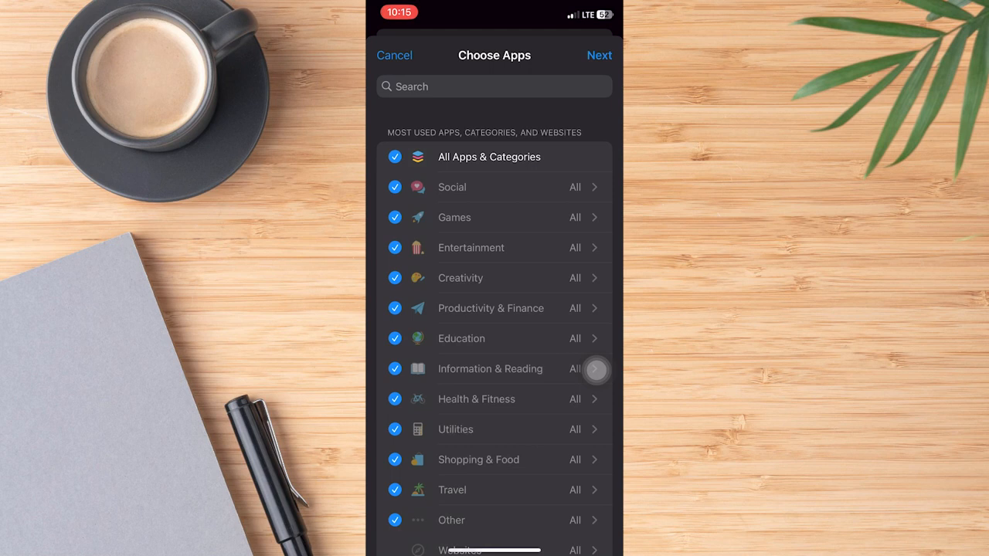